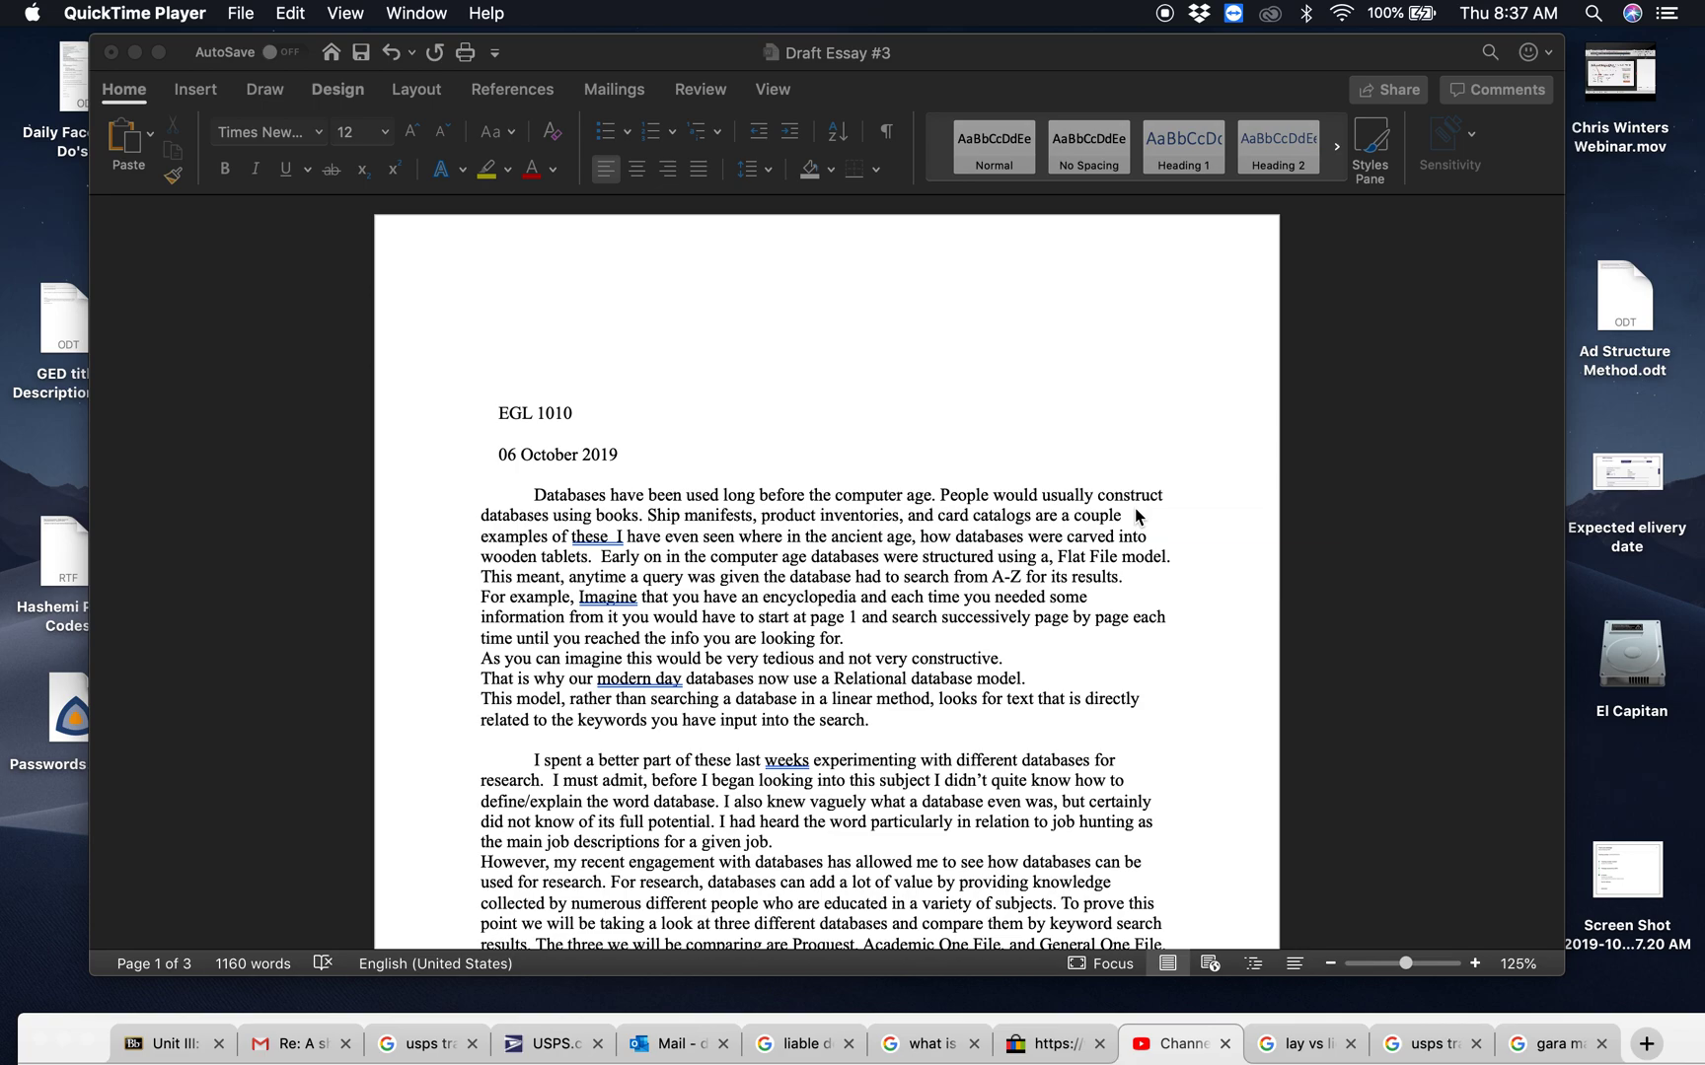
mouse_move(1068, 542)
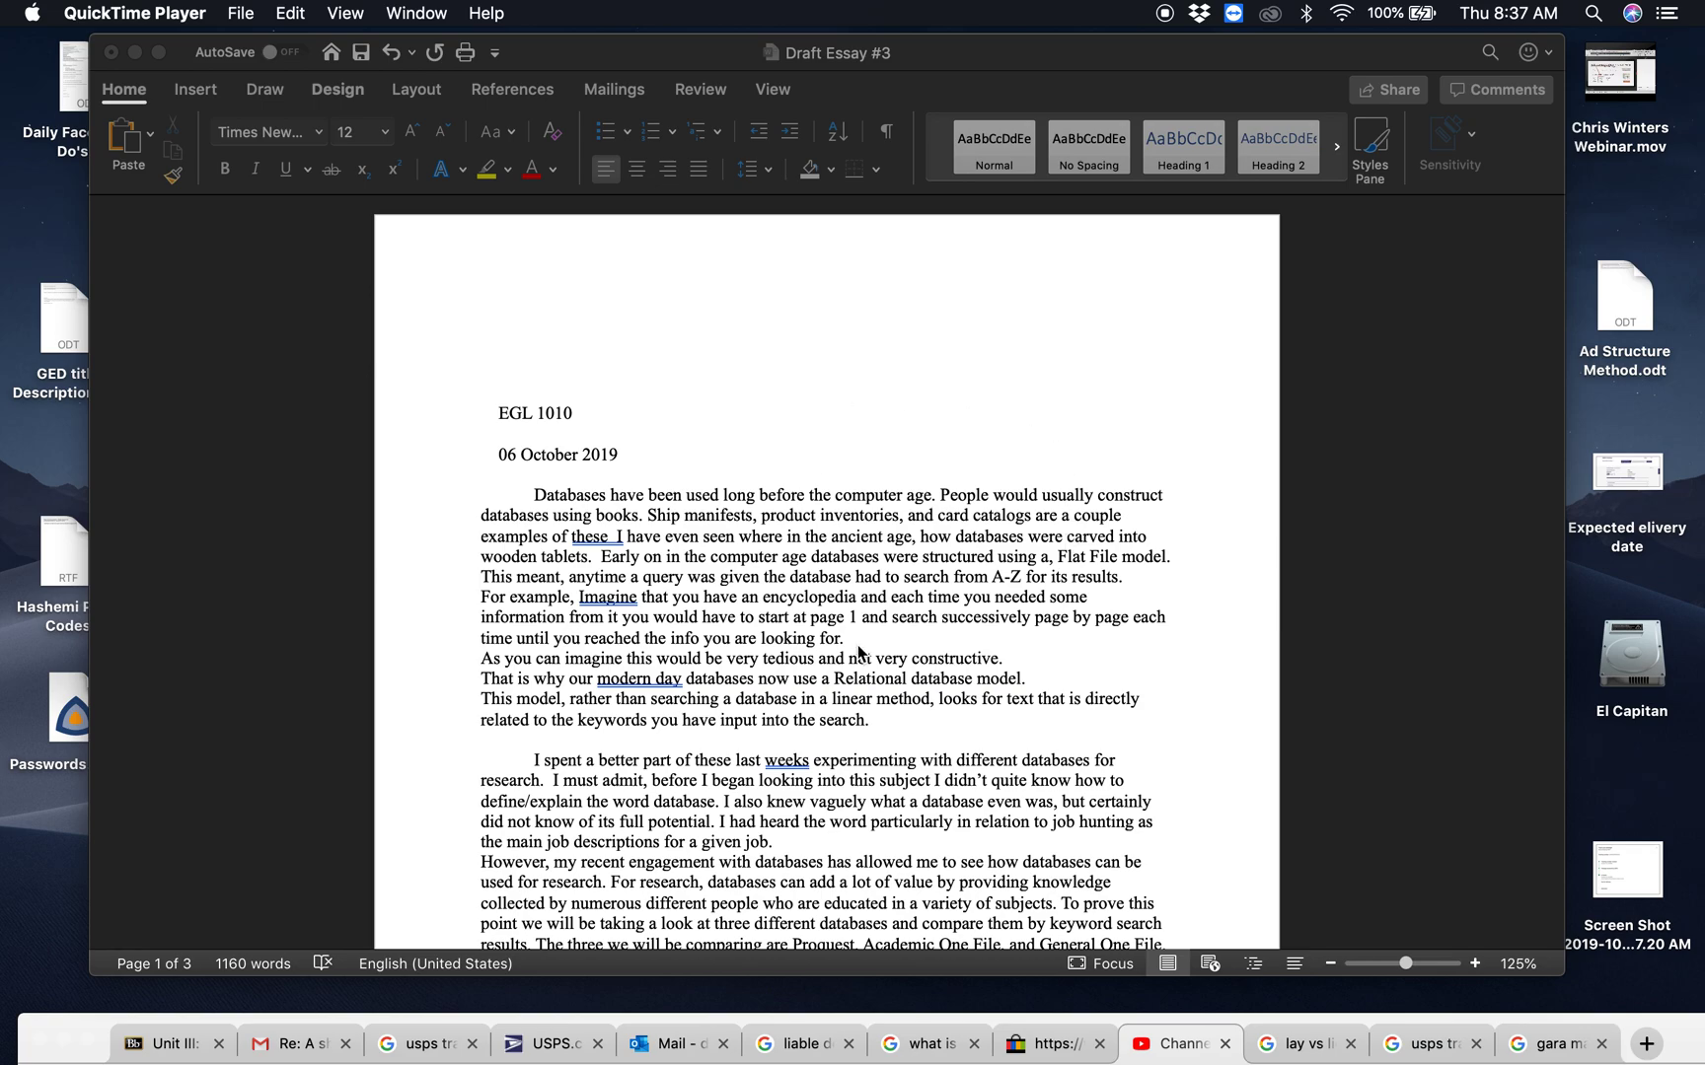
mouse_move(245, 615)
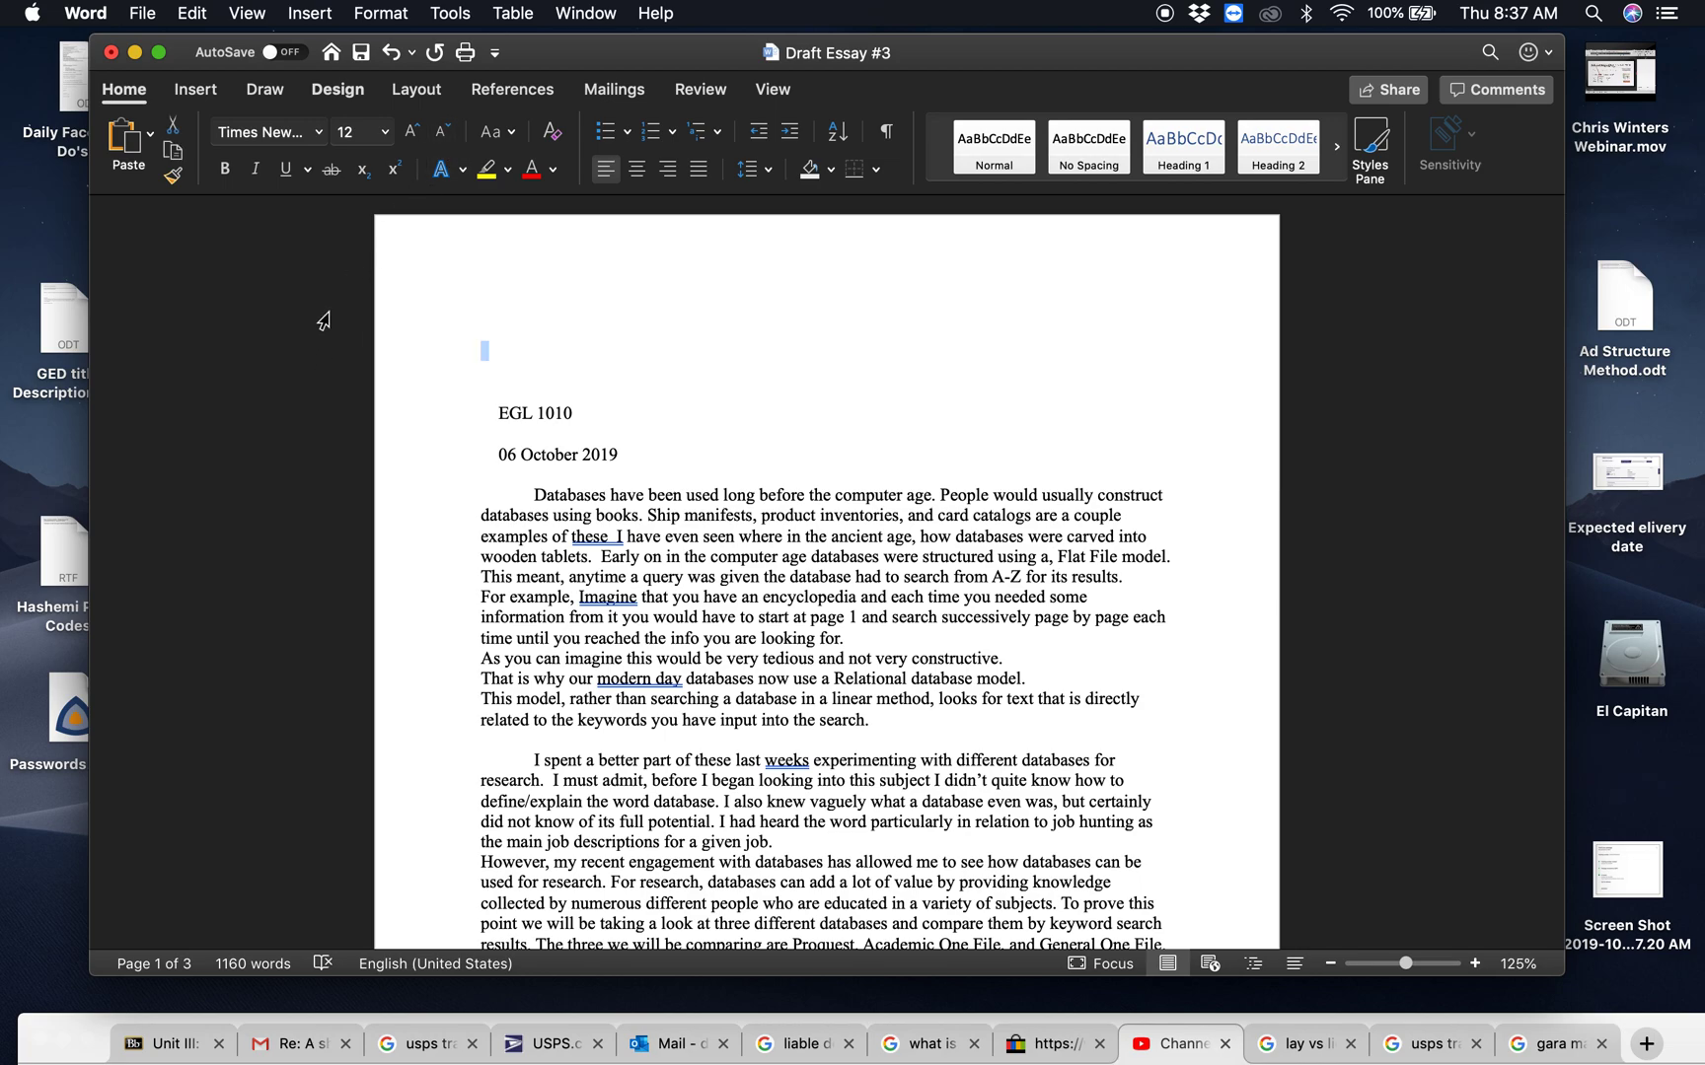
mouse_move(449, 13)
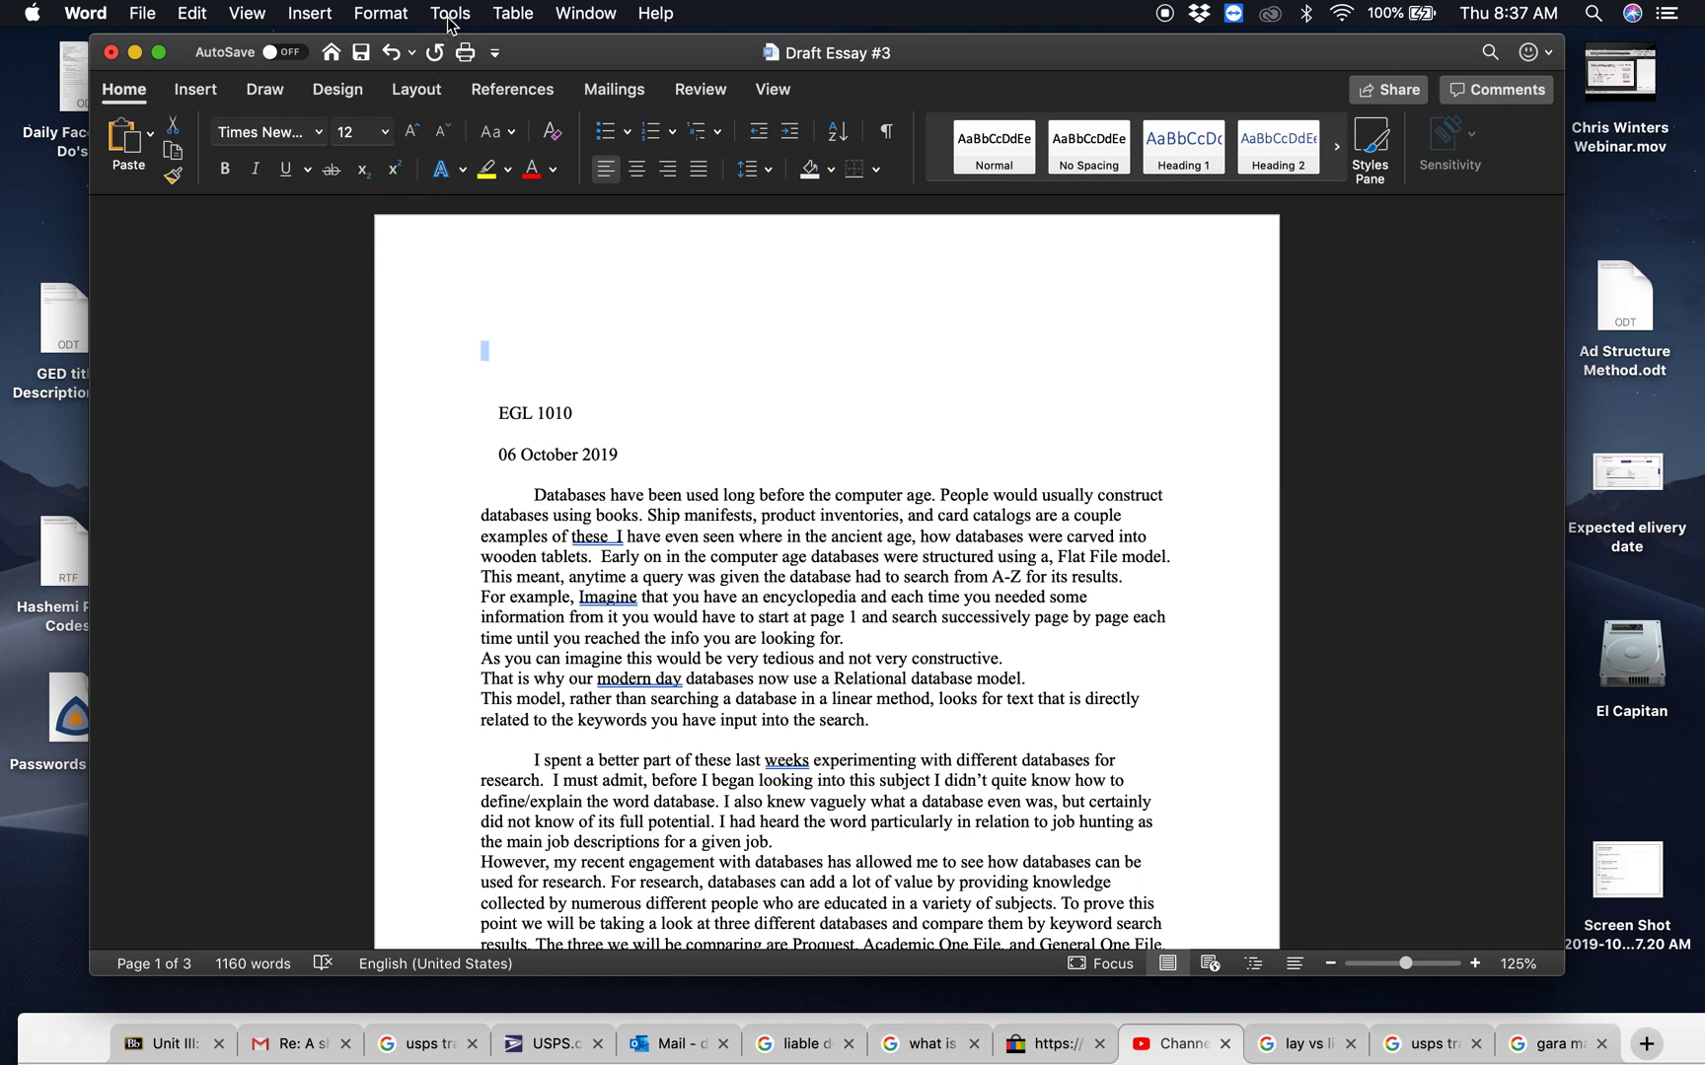
- Rerun Tools > Word Count after dismissing the zero-word result, showing 1,160 words on 3 pages
left_click(449, 13)
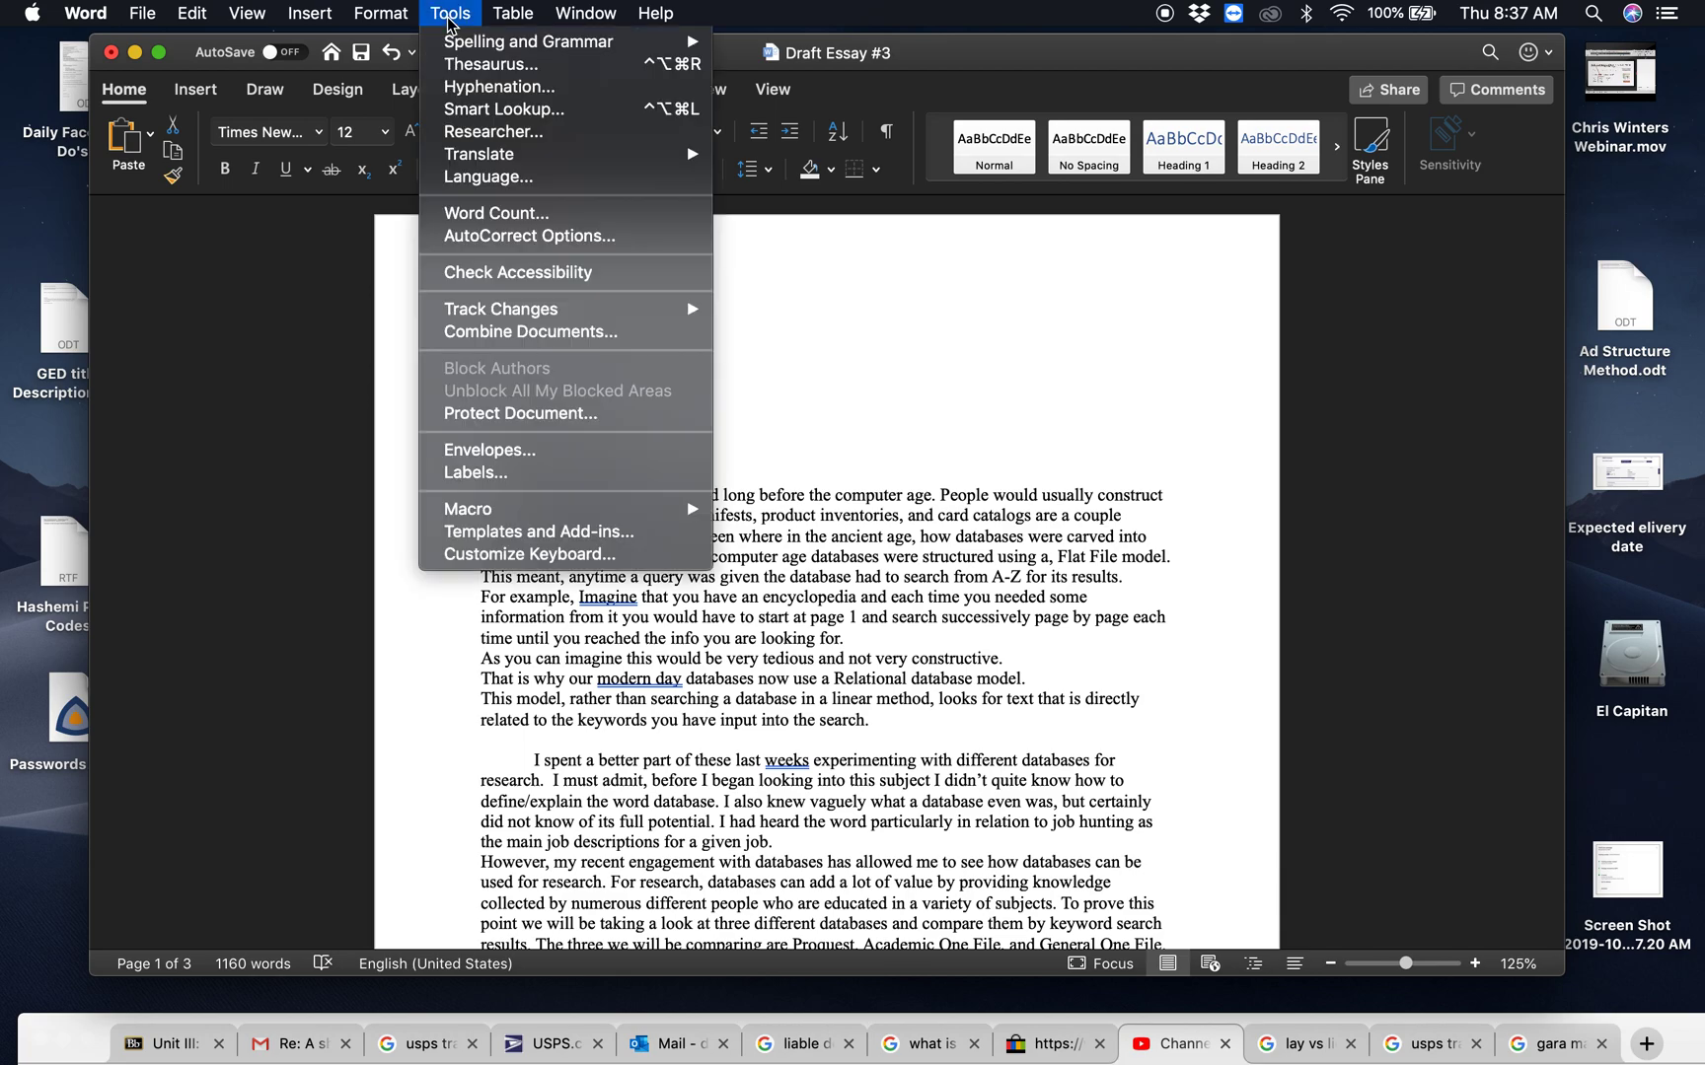
mouse_move(496, 213)
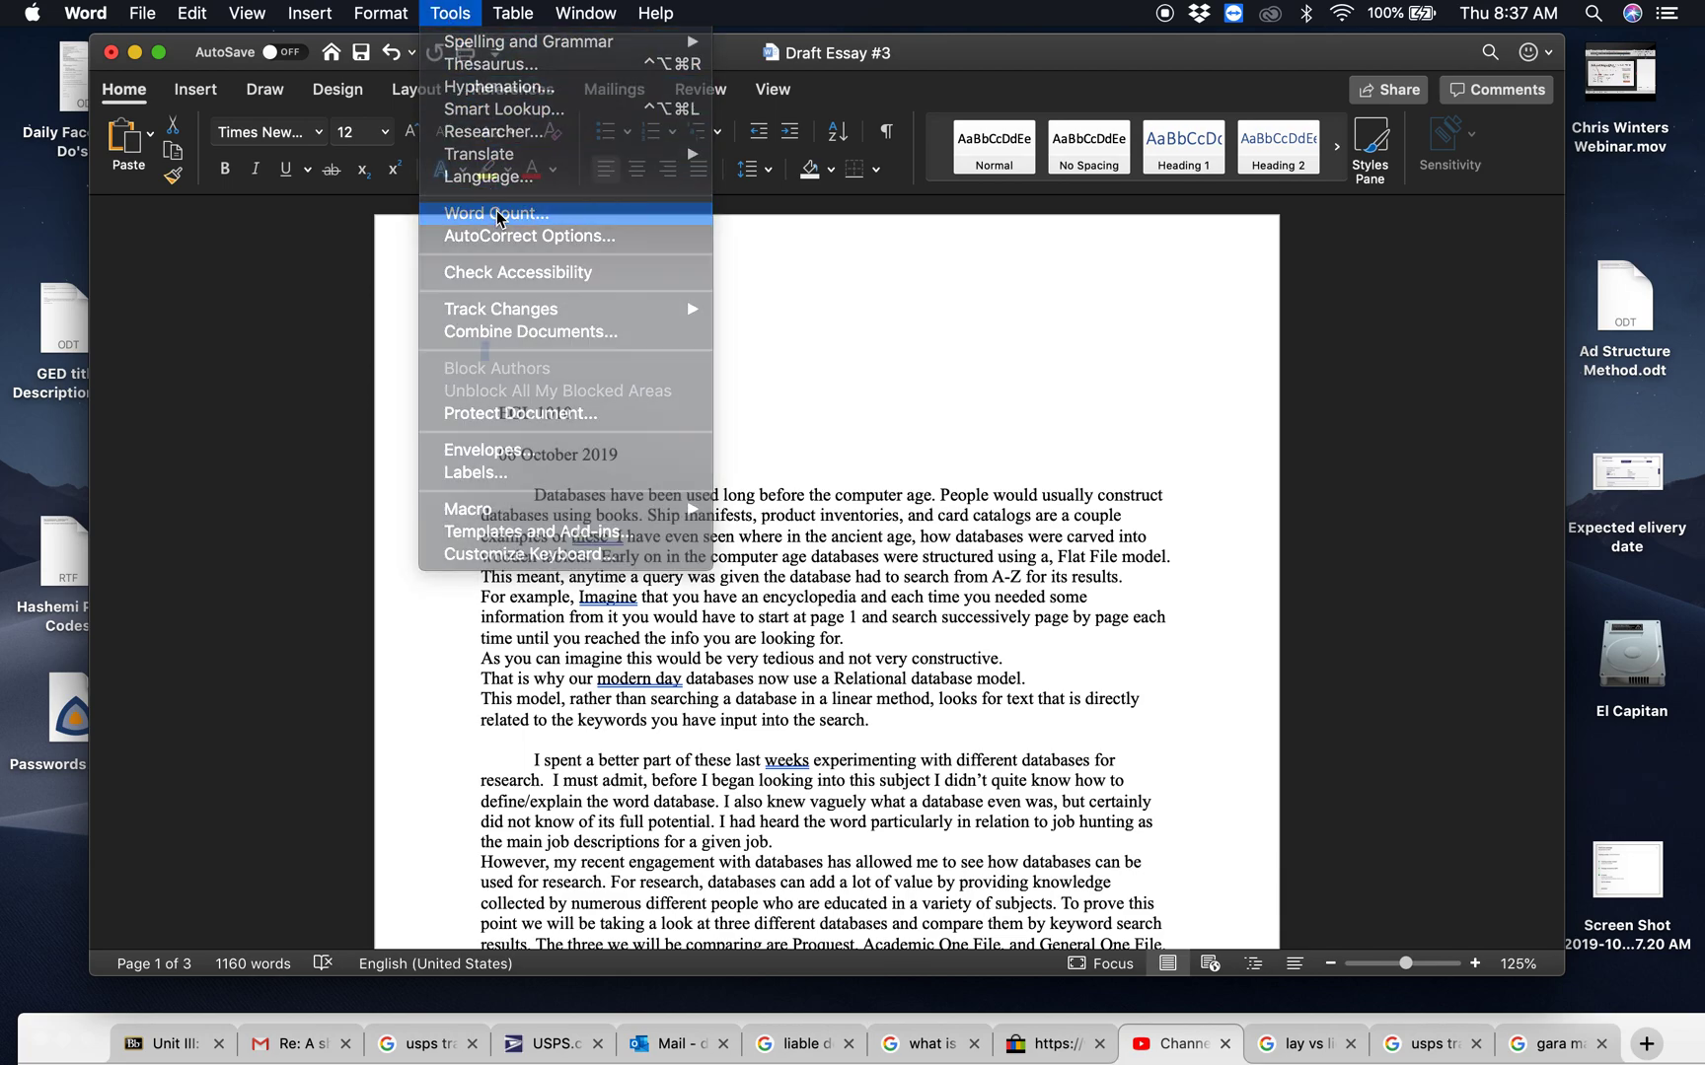
left_click(494, 212)
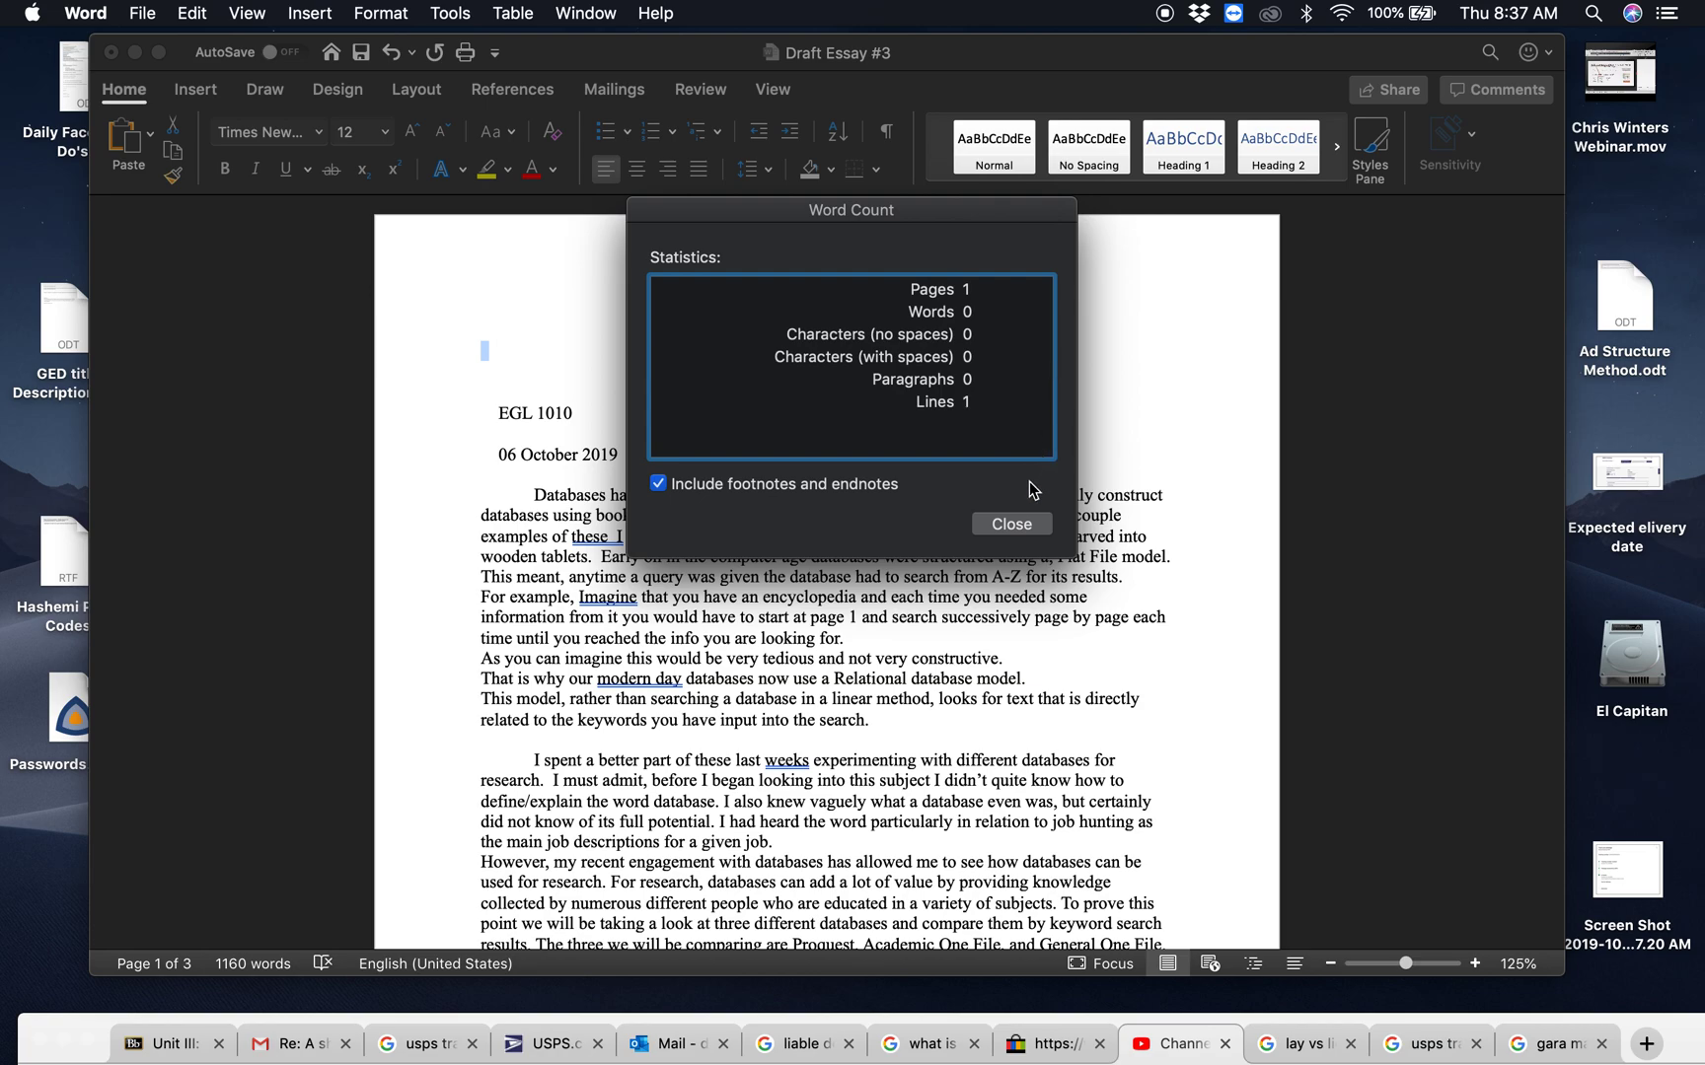
mouse_move(706, 500)
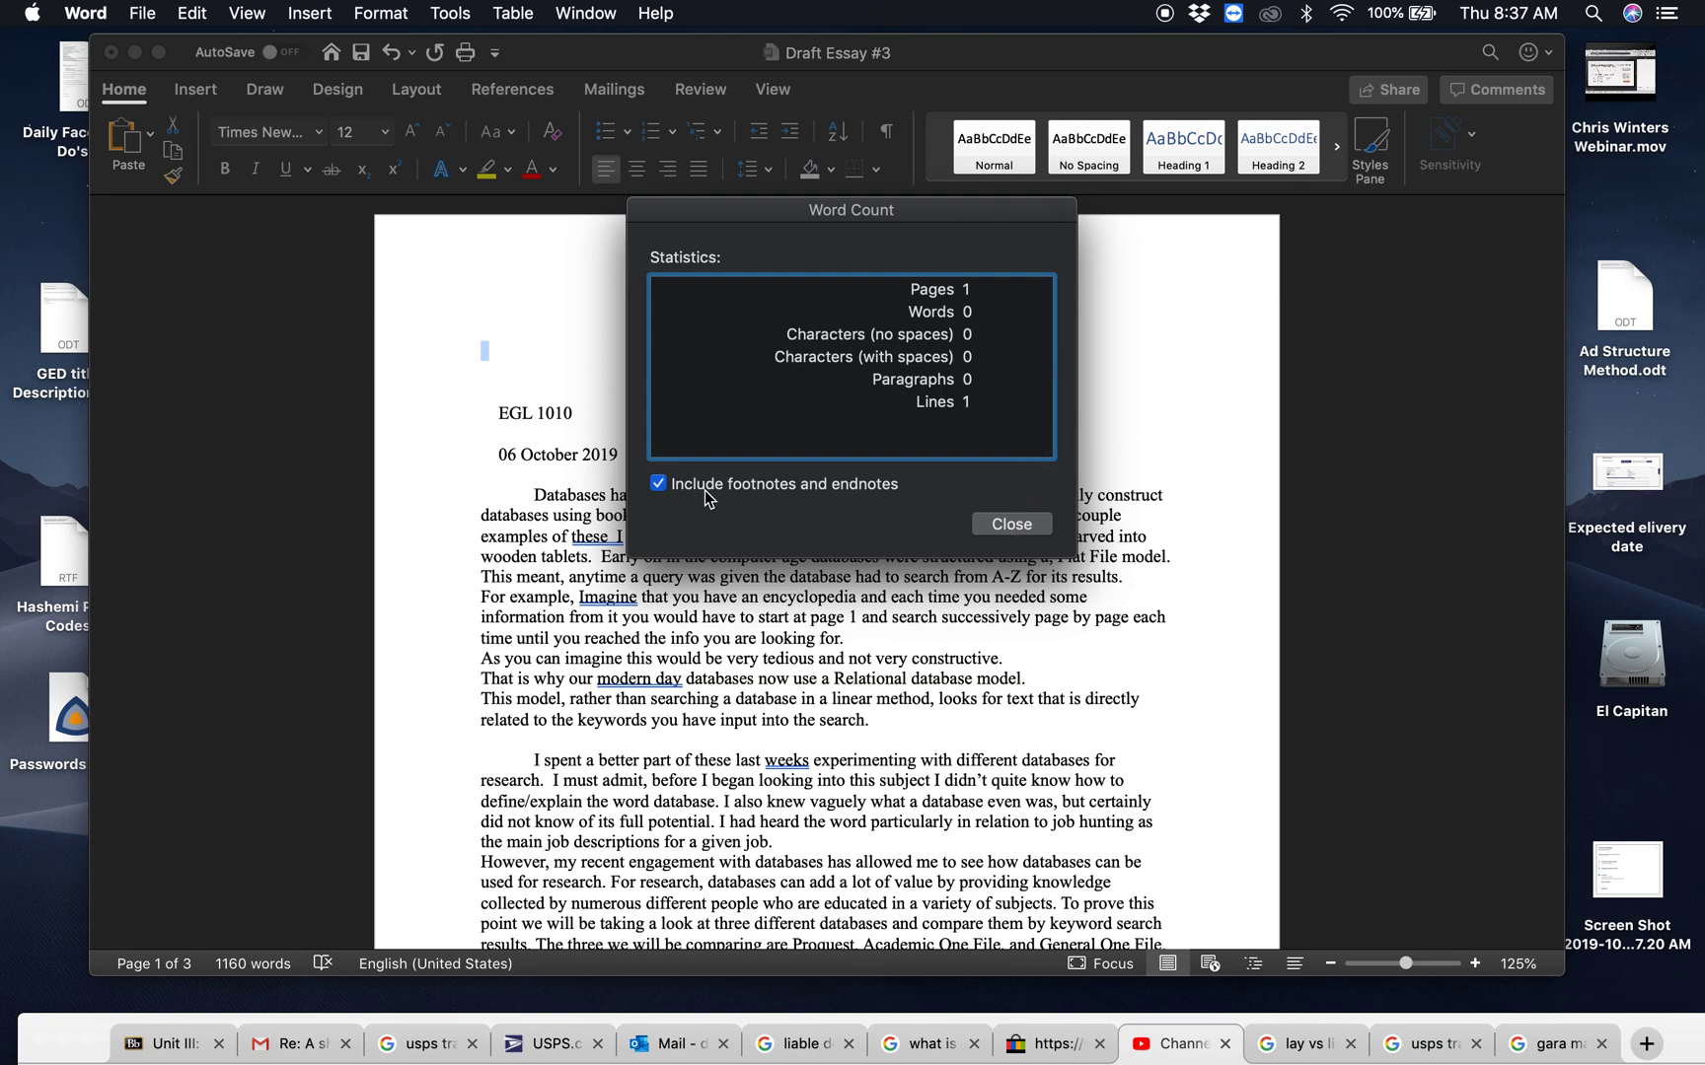
mouse_move(1031, 535)
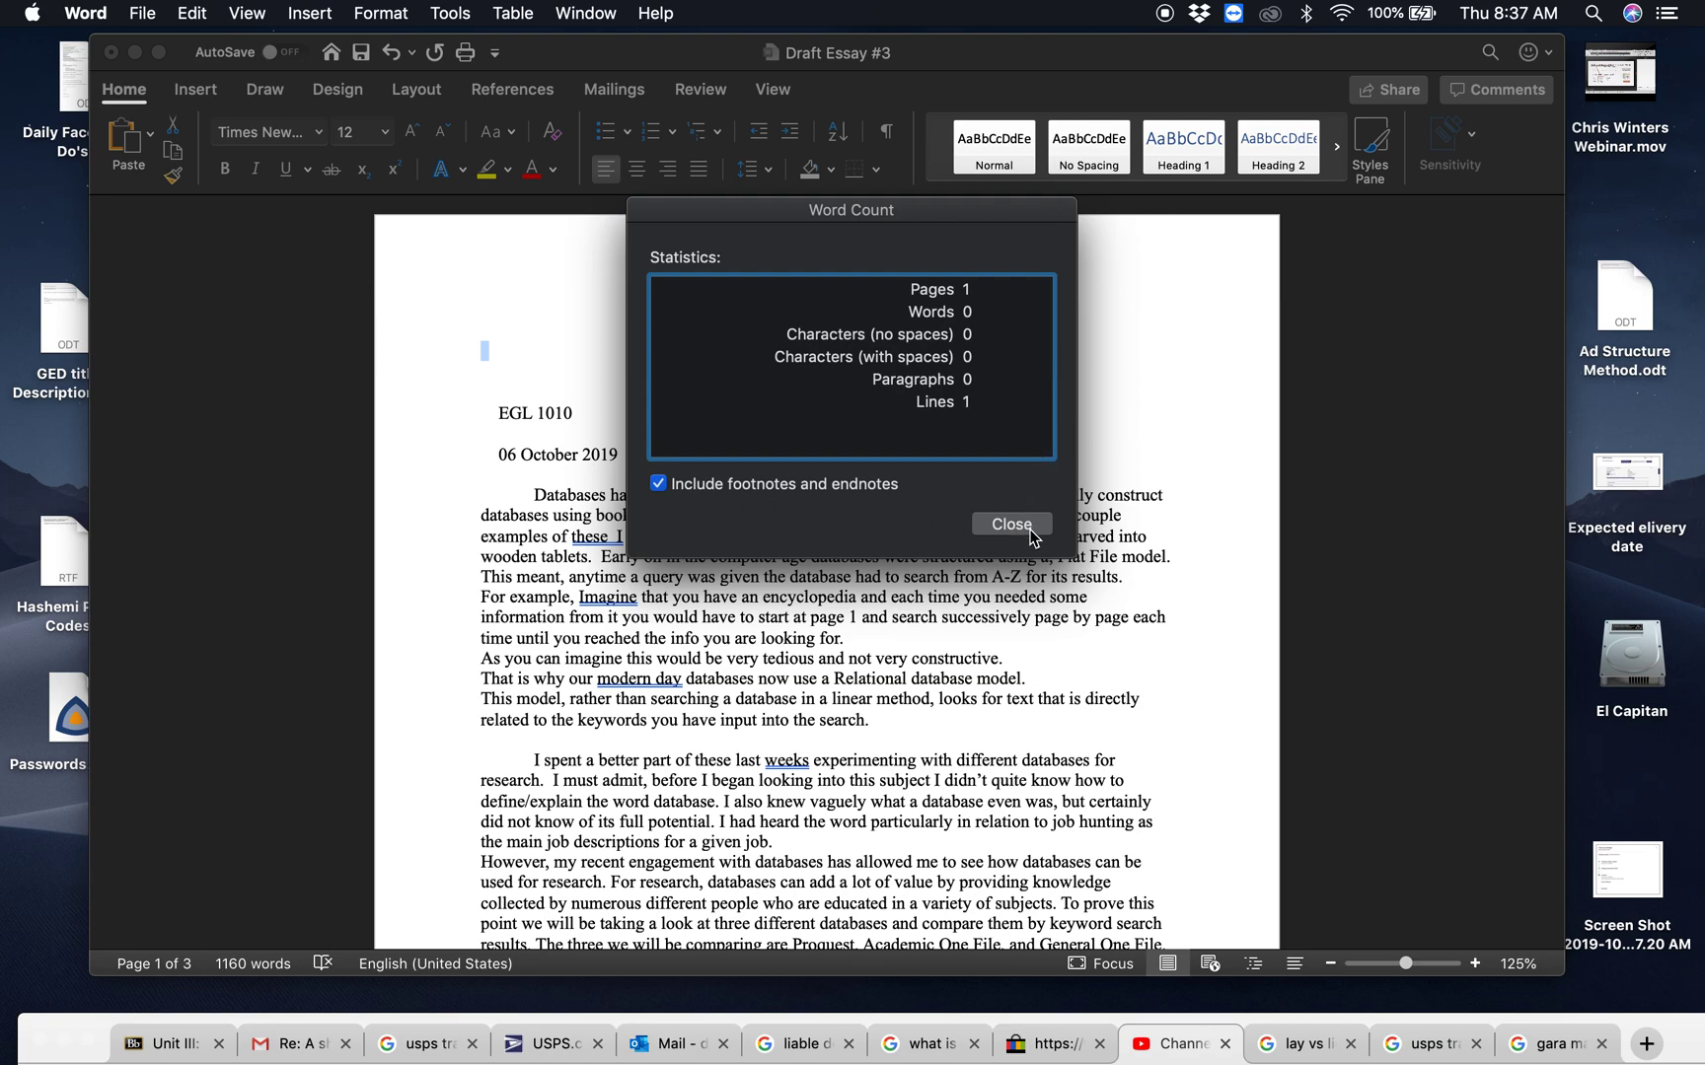
left_click(1011, 524)
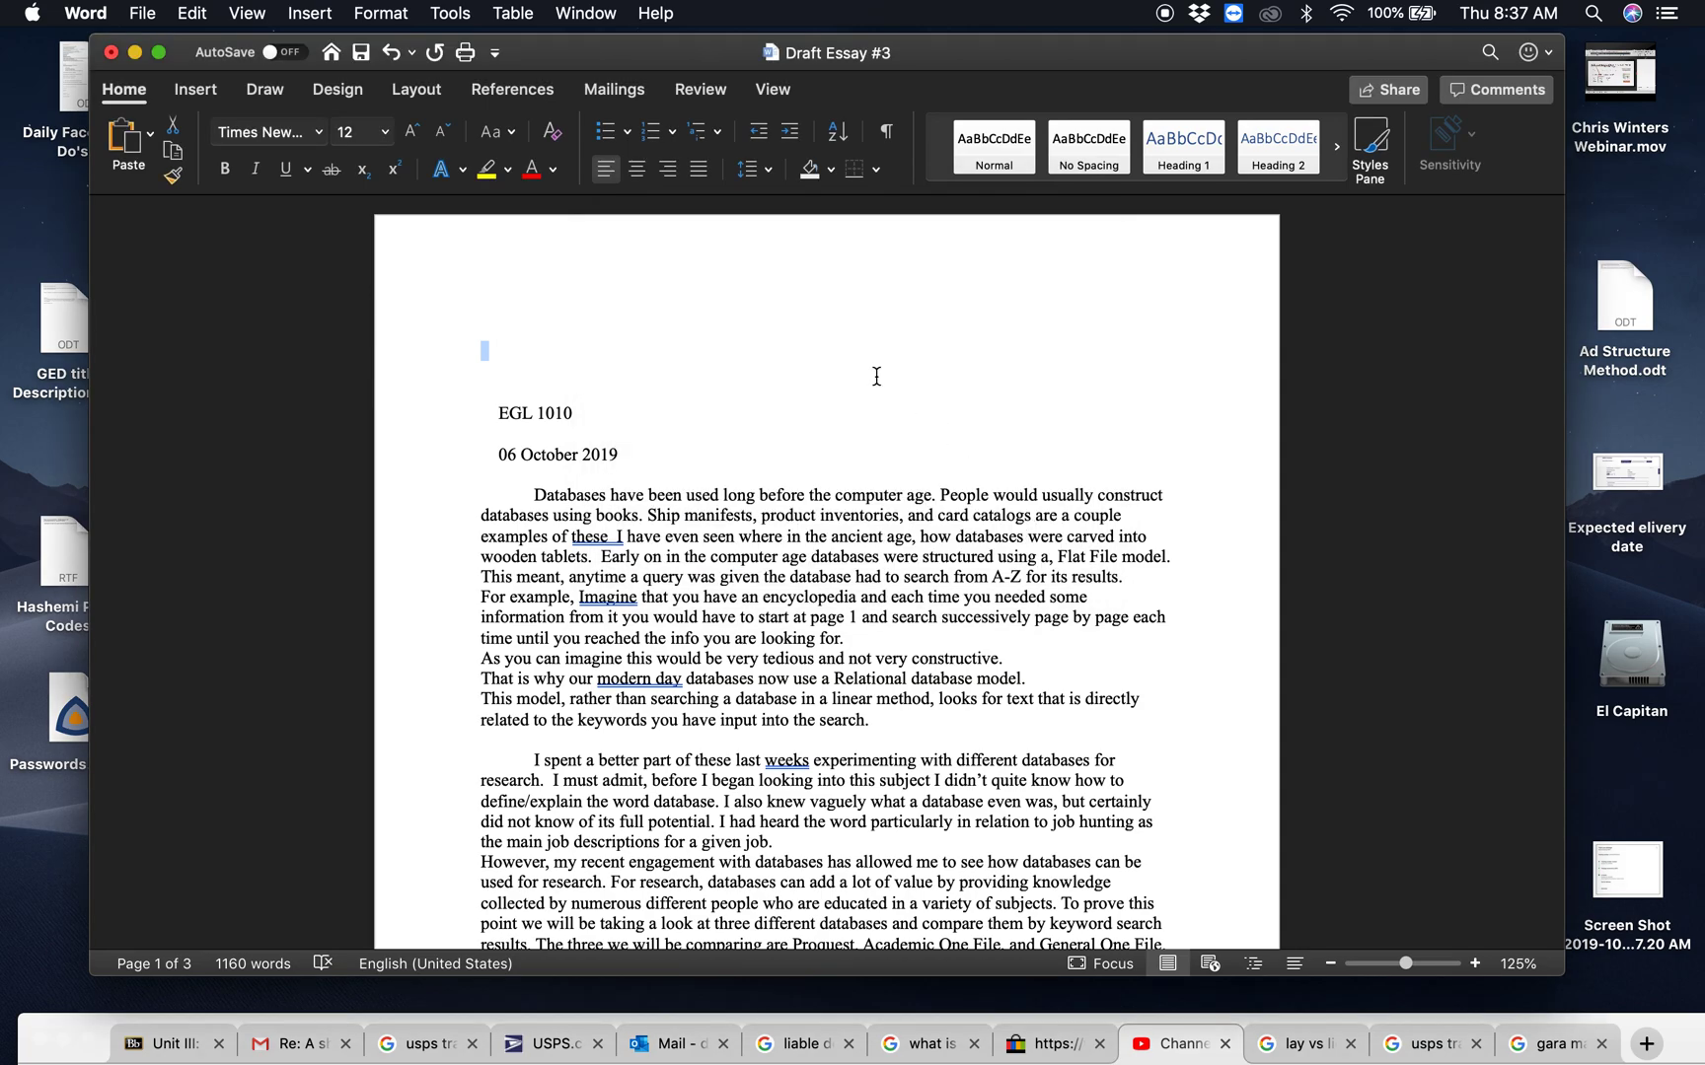
left_click(449, 13)
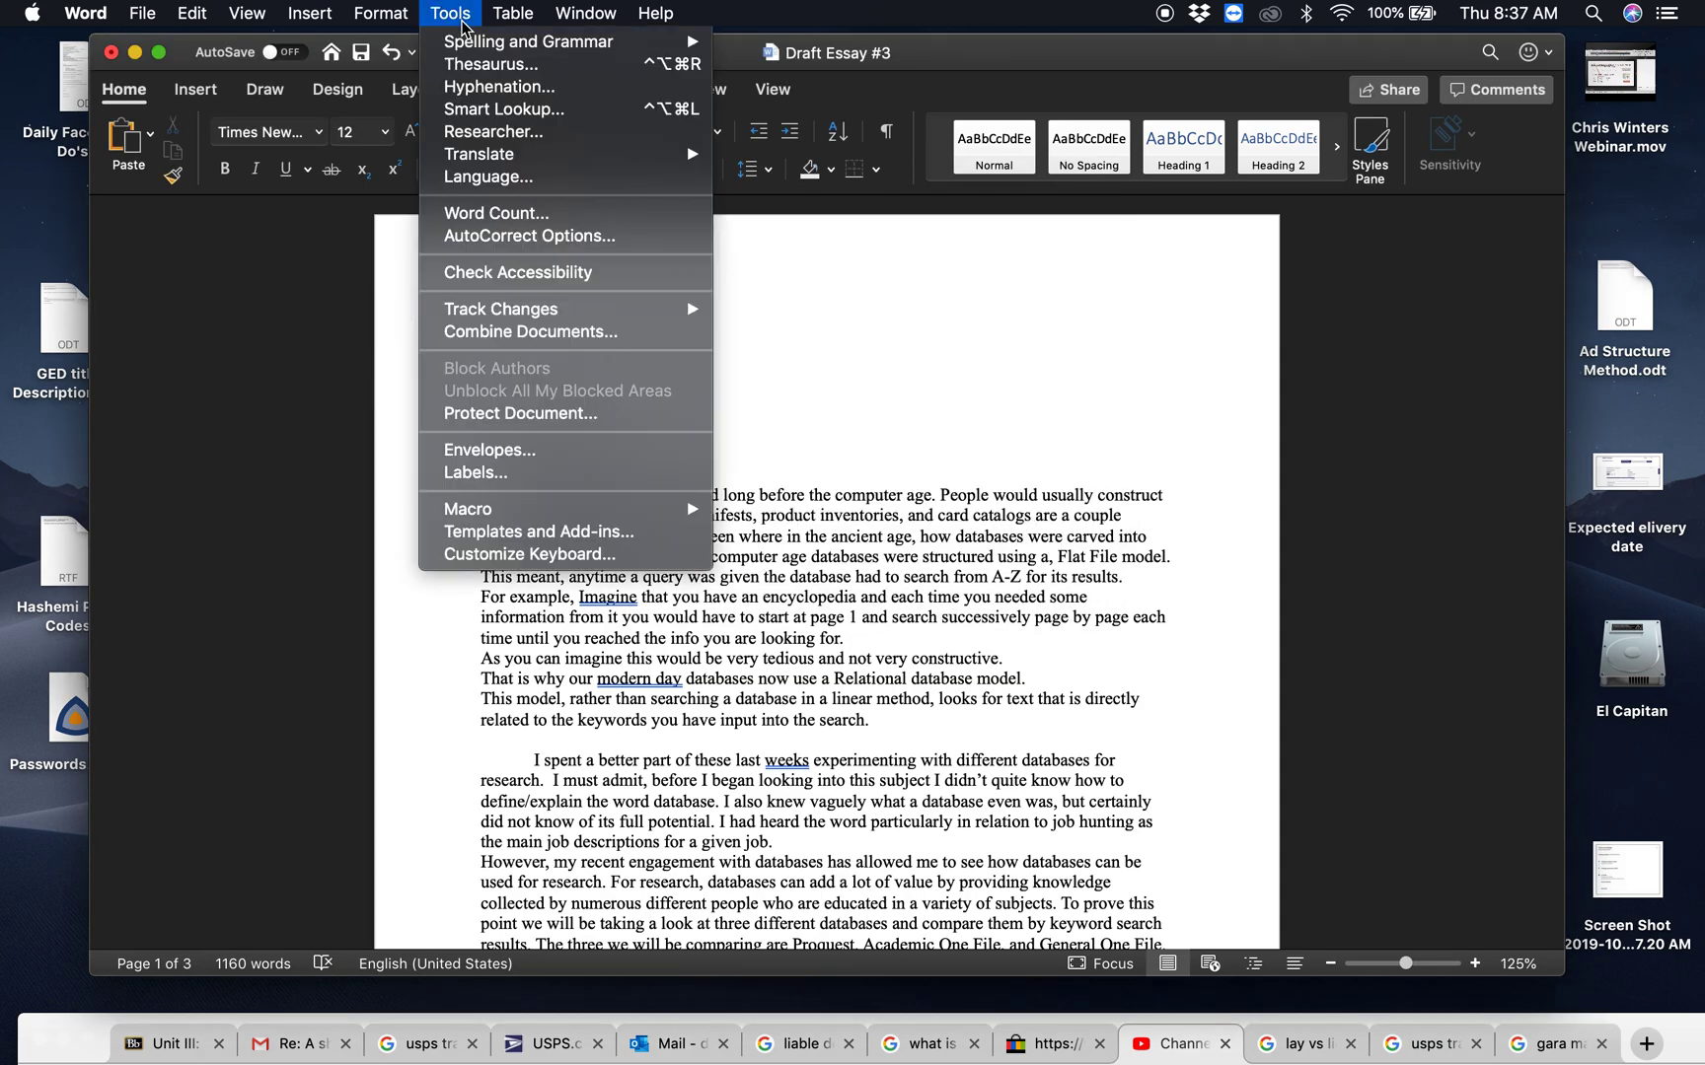
left_click(496, 212)
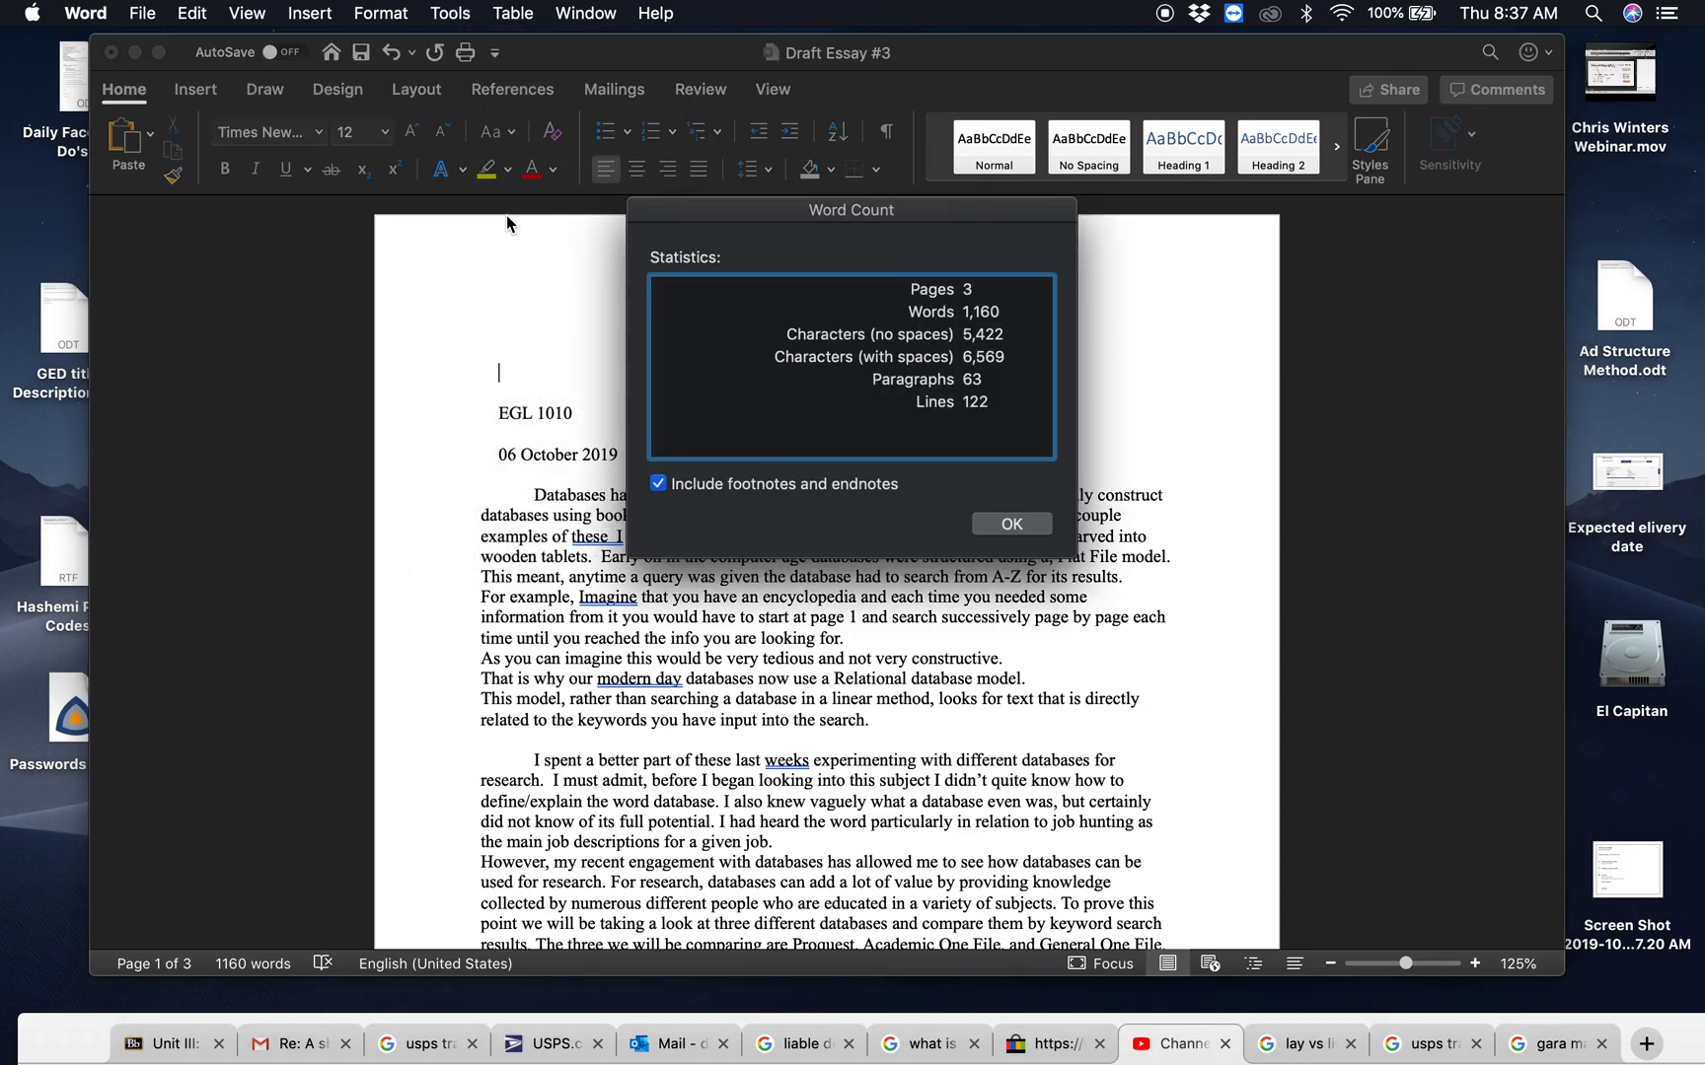
mouse_move(912, 373)
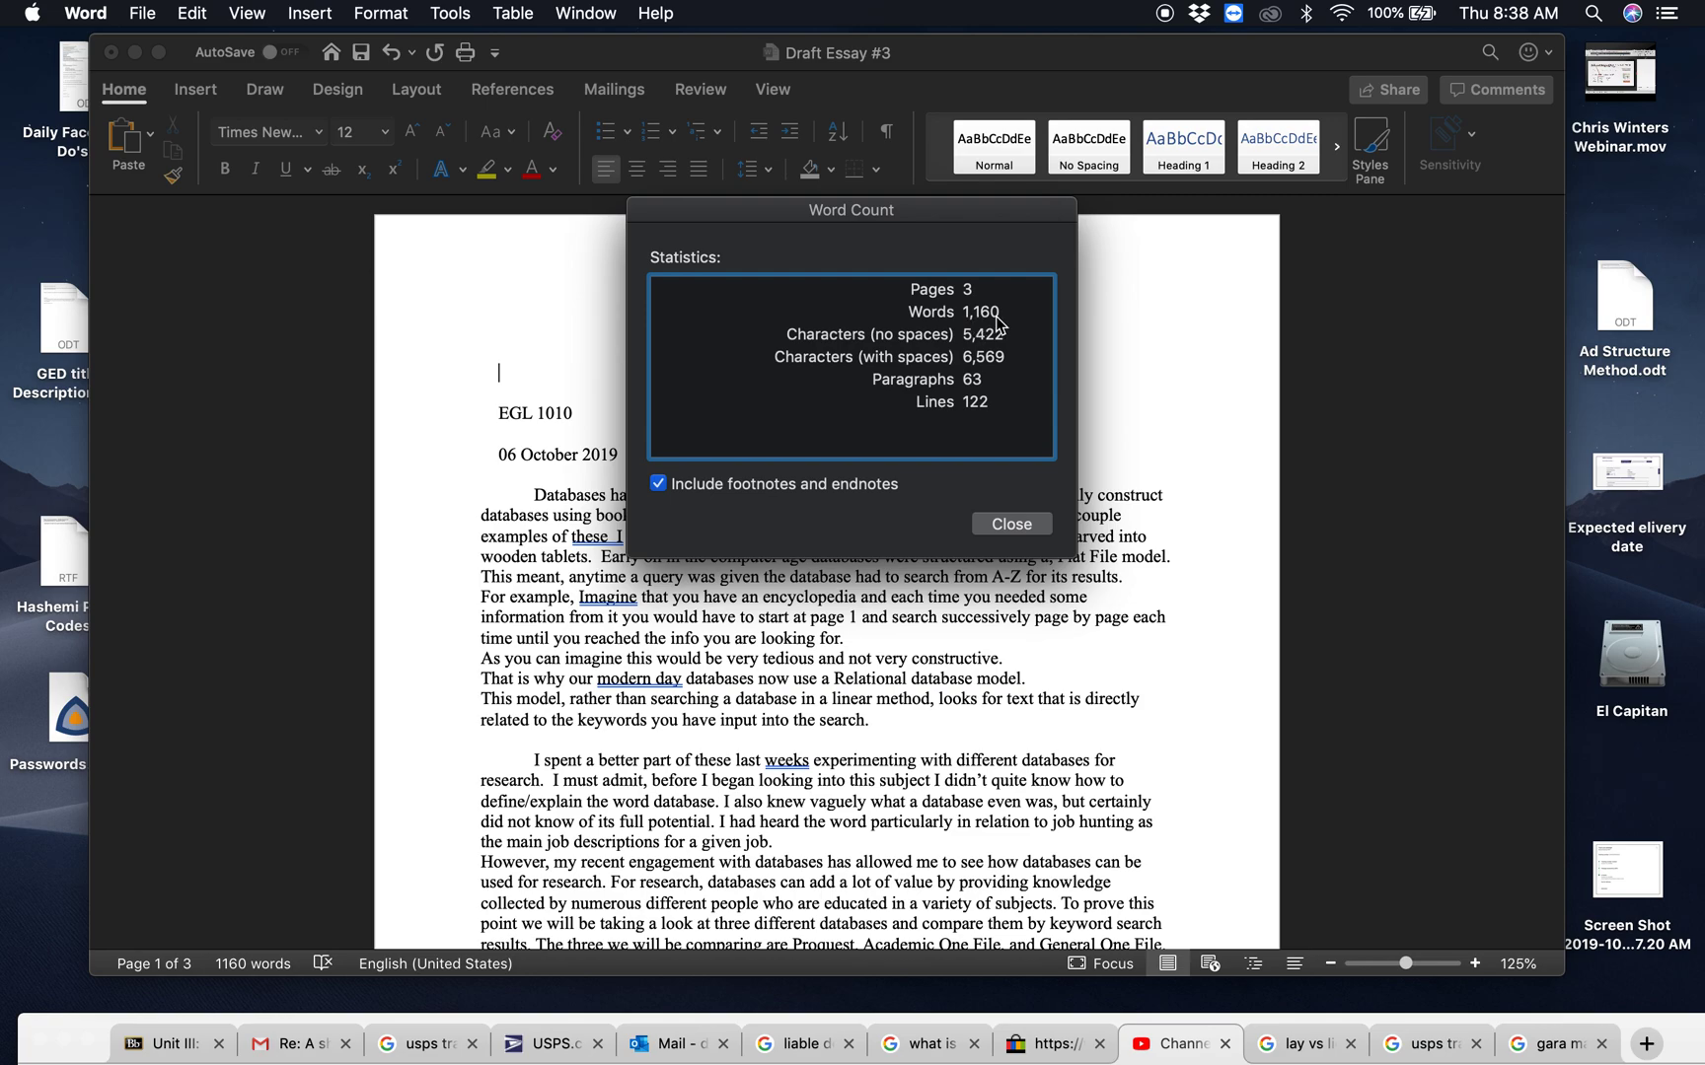
mouse_move(1047, 611)
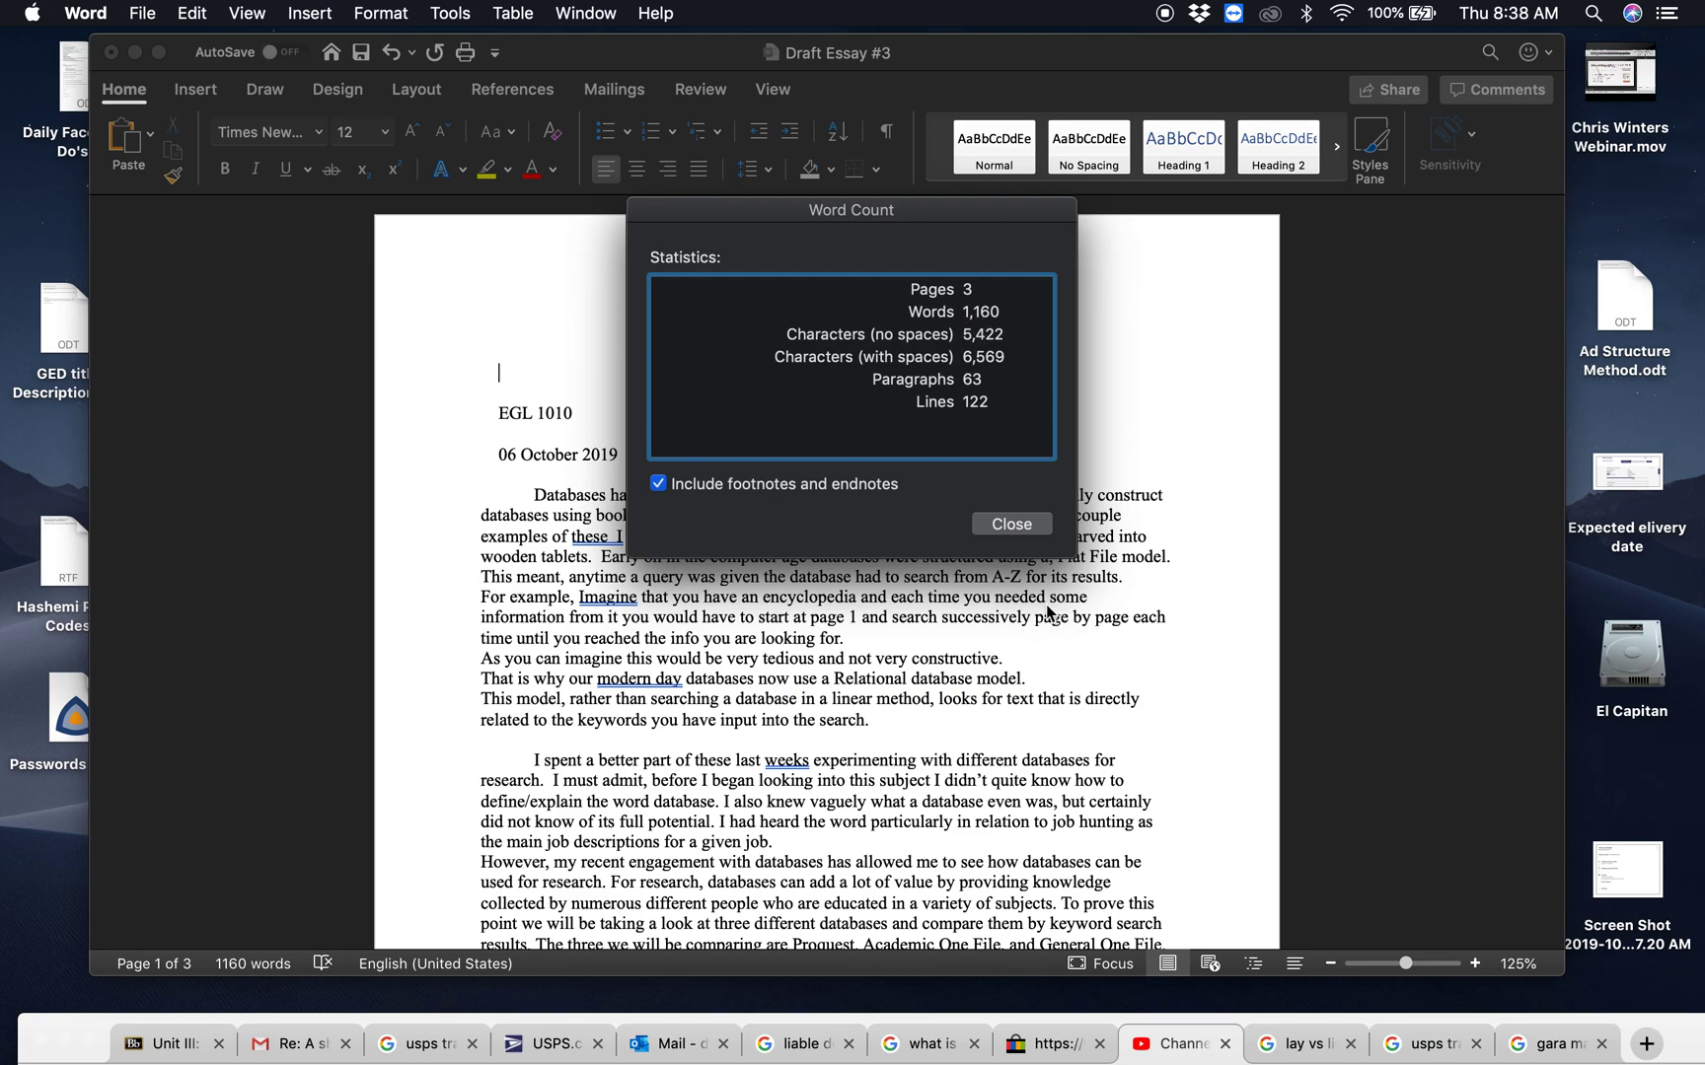